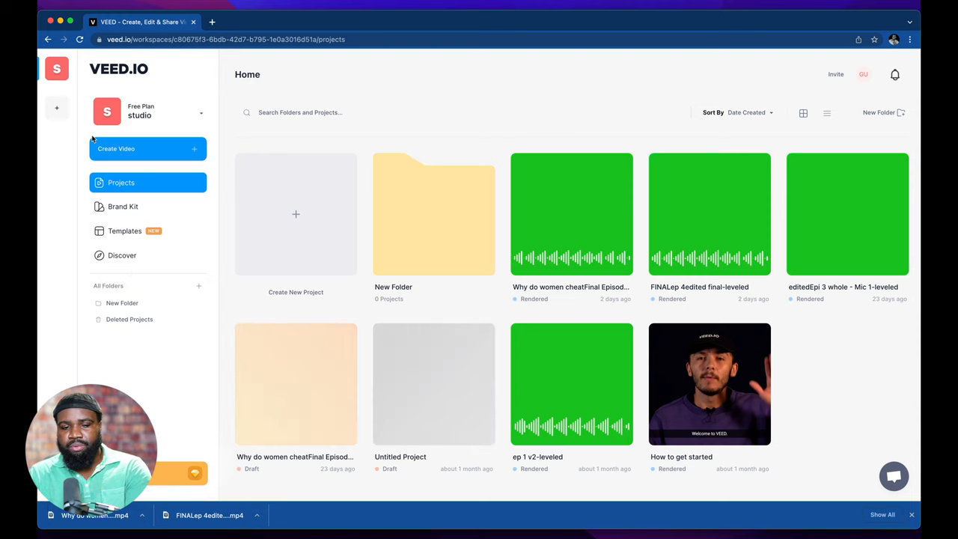
mouse_move(252, 228)
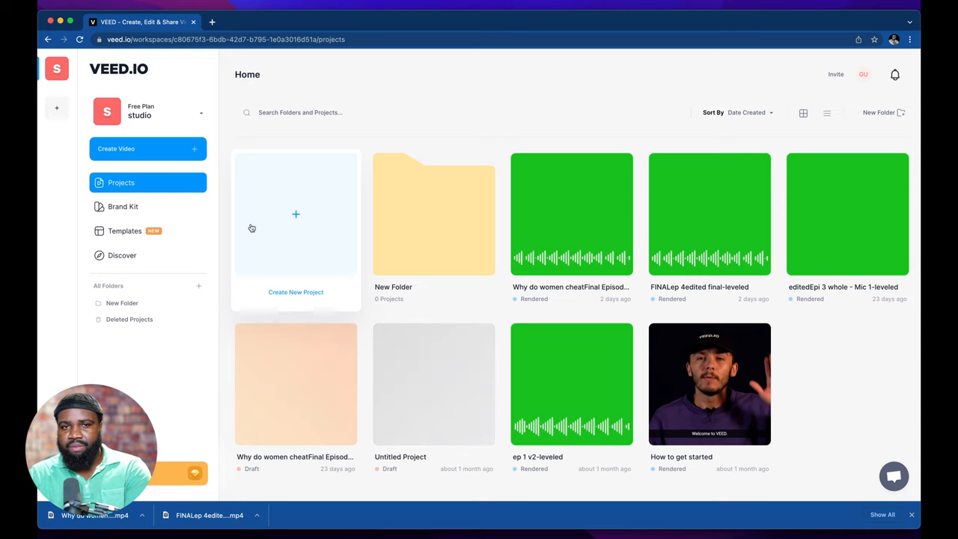
mouse_move(369, 204)
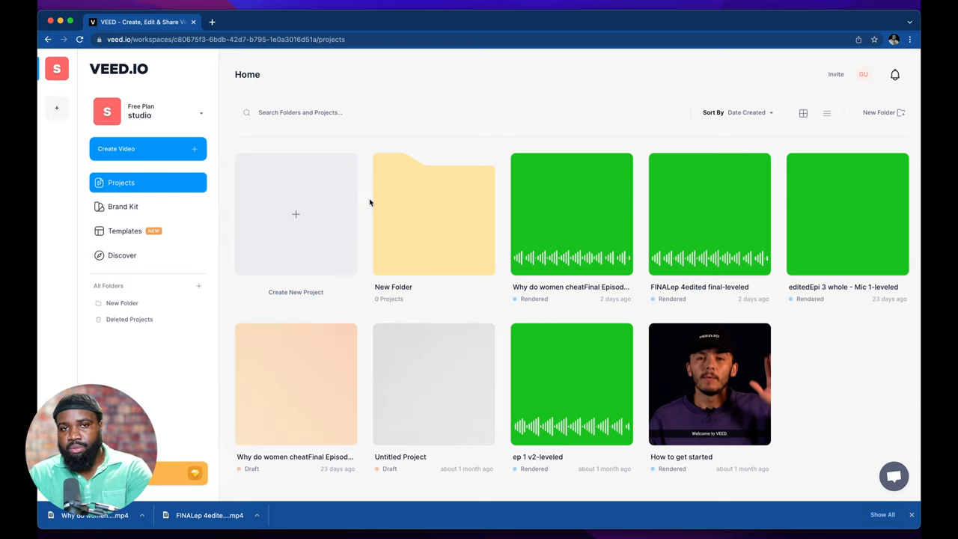
mouse_move(324, 138)
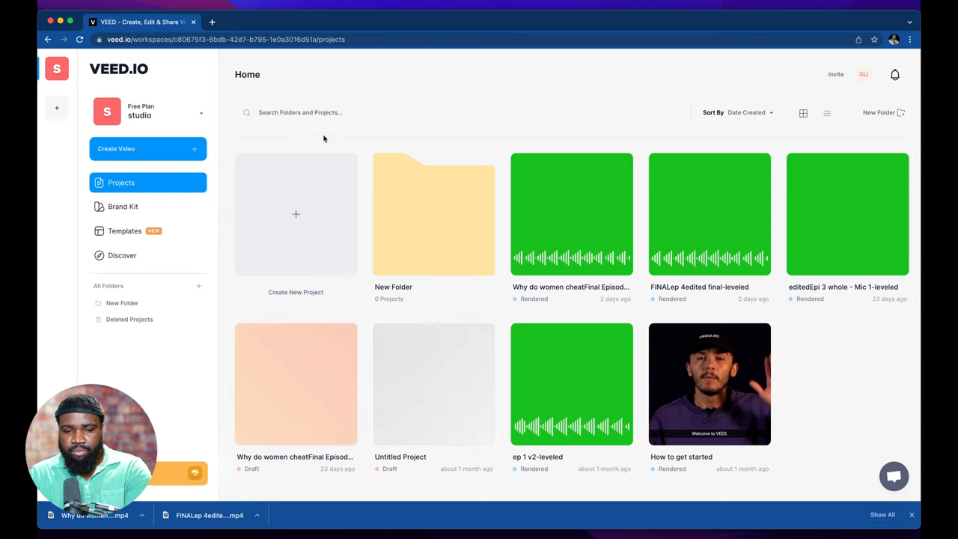
mouse_move(519, 157)
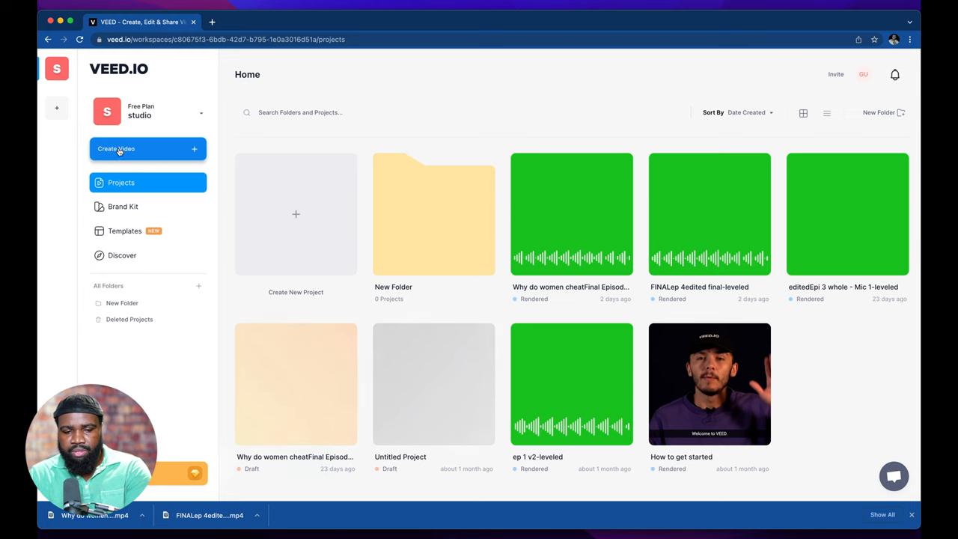
Step: Start a new blank project from the Create Video menu
left_click(117, 148)
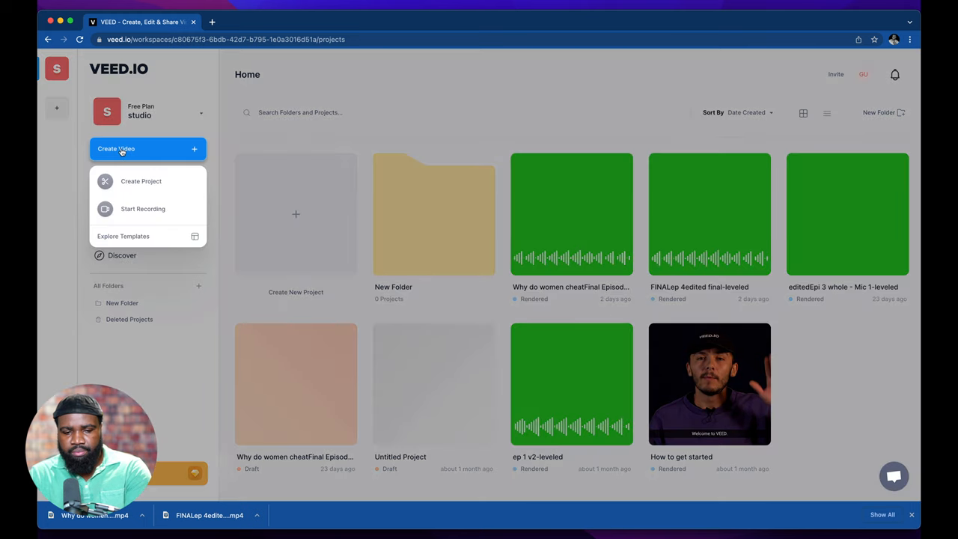
left_click(141, 181)
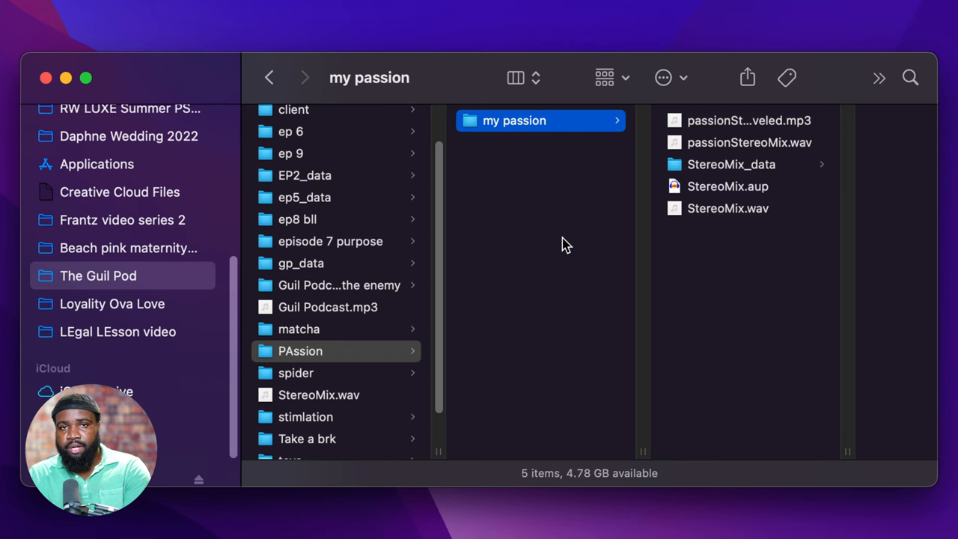
mouse_move(749, 132)
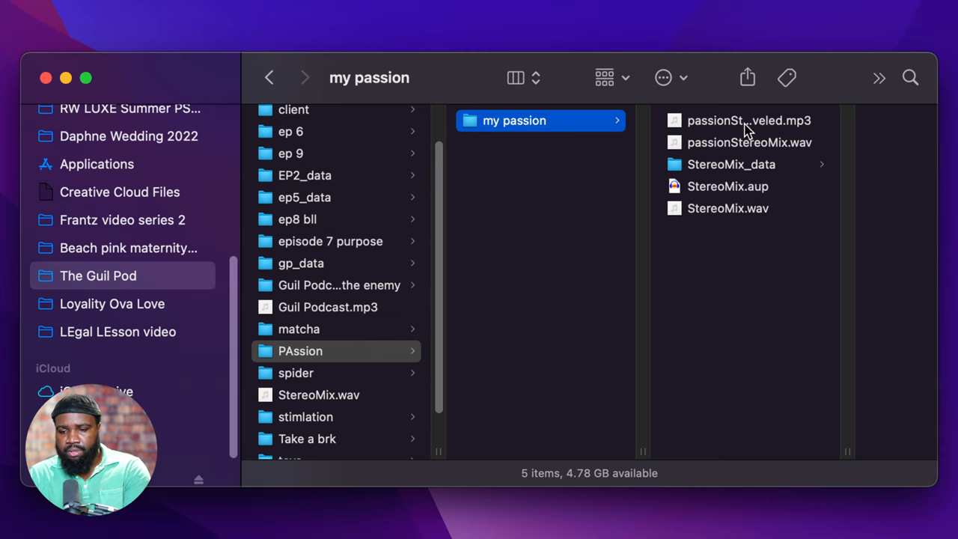
Step: Choose passionStereoMix-leveled.mp3 from the my passion folder
left_click(749, 120)
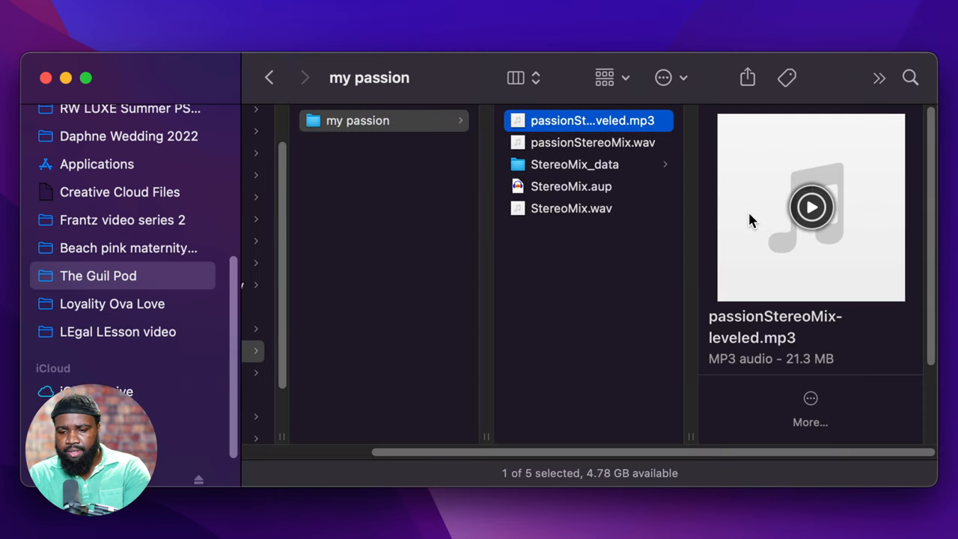
mouse_move(736, 167)
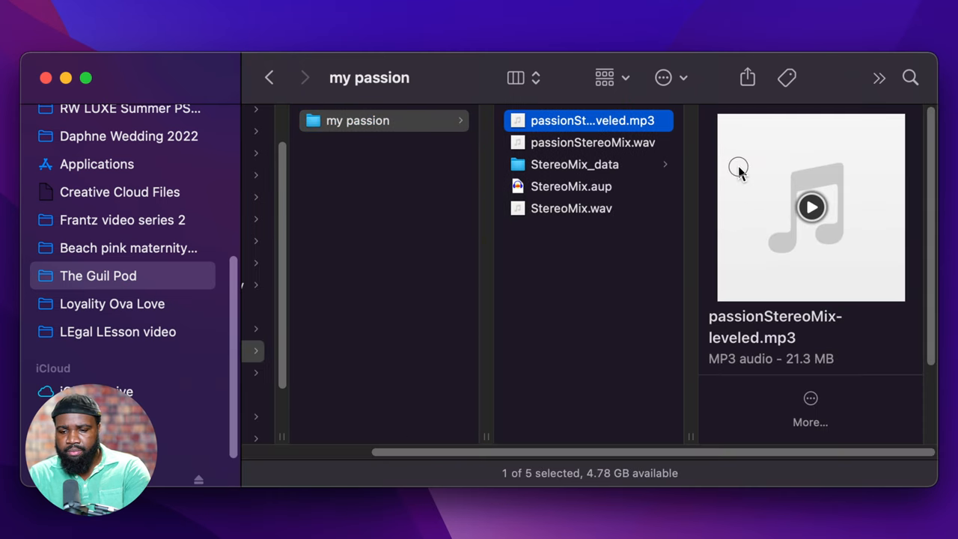
mouse_move(696, 86)
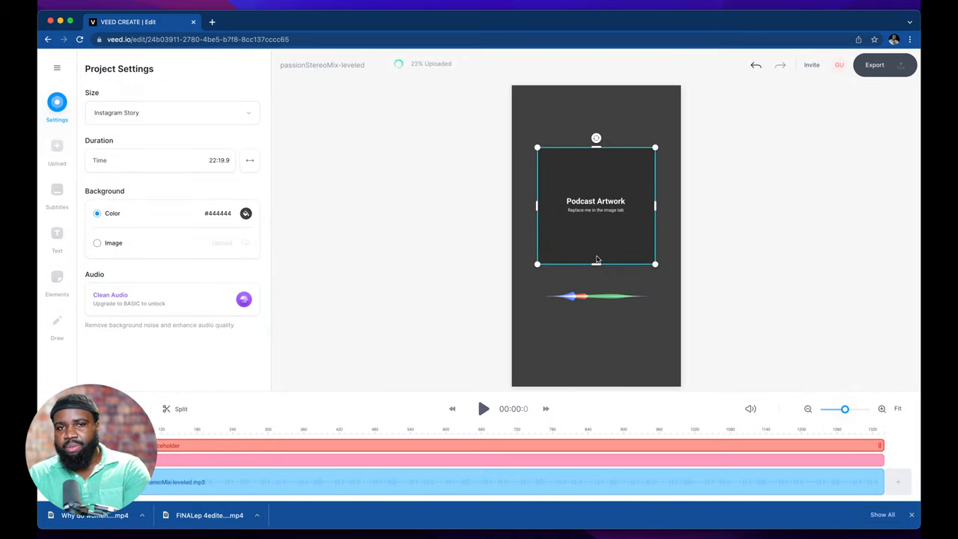
mouse_move(592, 234)
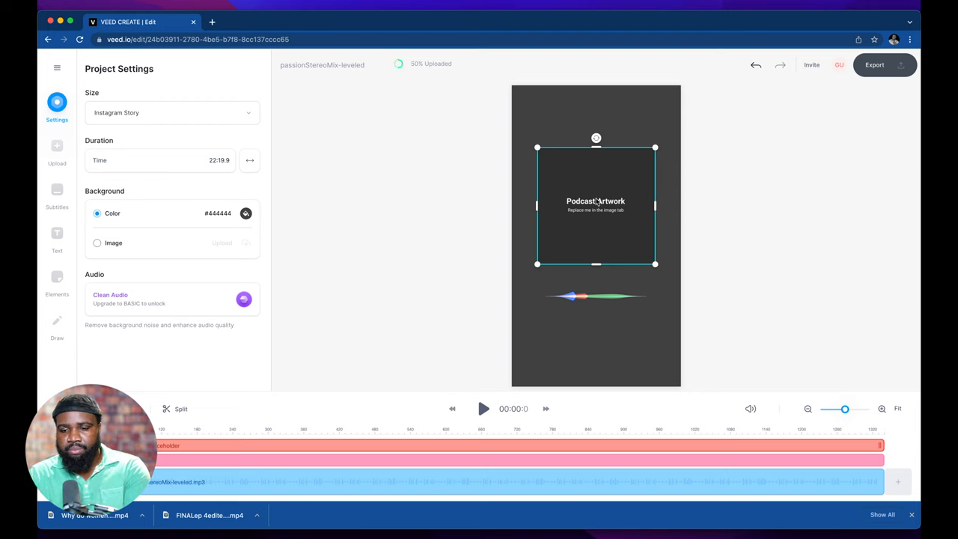
Step: Select the Podcast Artwork placeholder on the story canvas for deletion
left_click(596, 206)
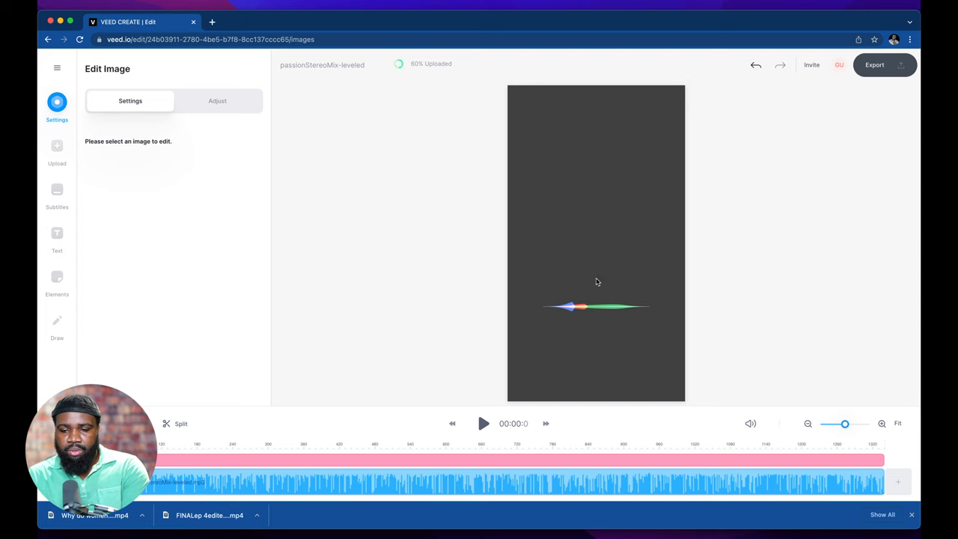
Step: Switch the canvas sound wave to the white bars style and return to project settings
left_click(596, 307)
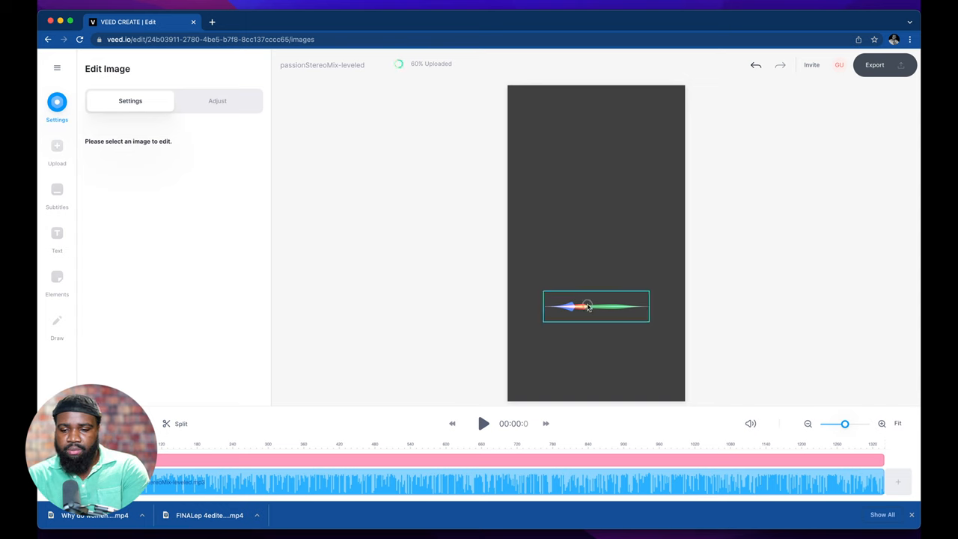
left_click(596, 305)
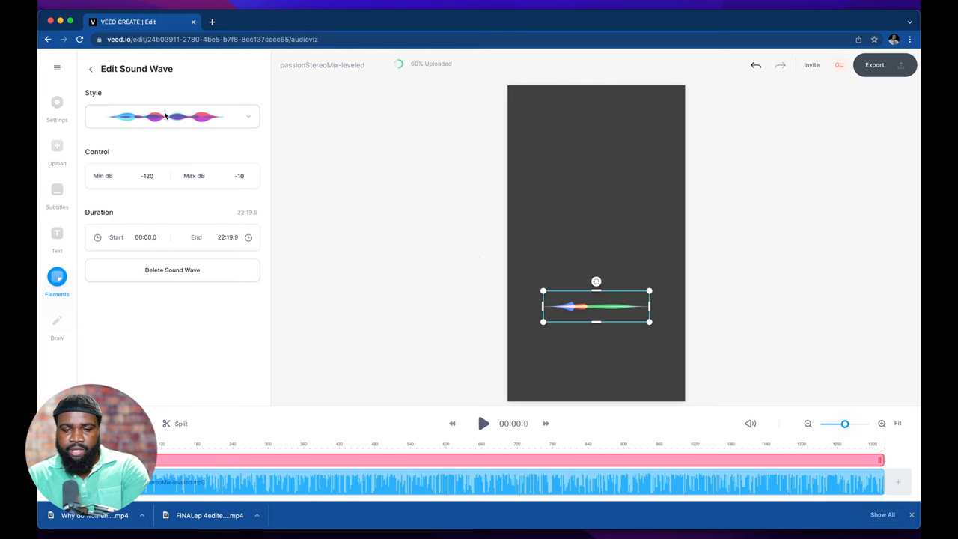
left_click(172, 117)
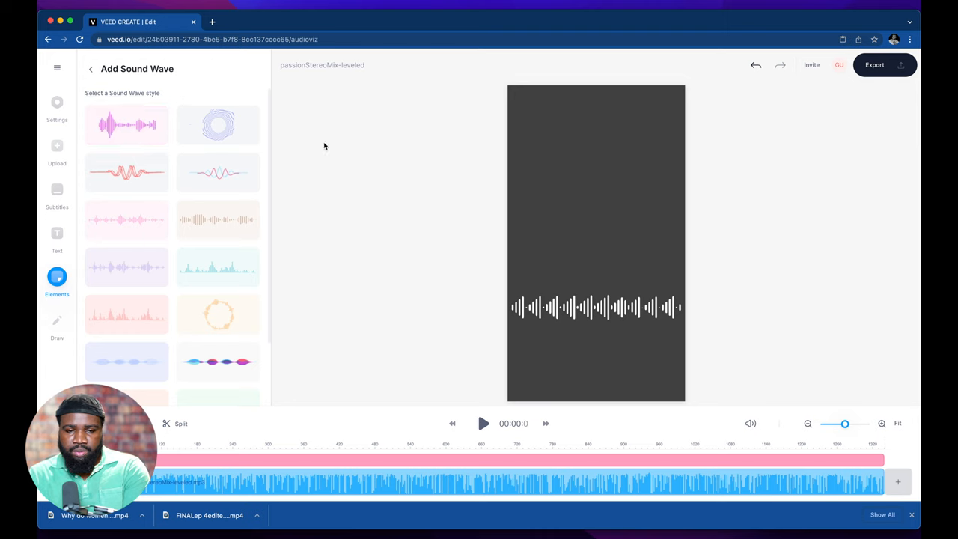
left_click(57, 106)
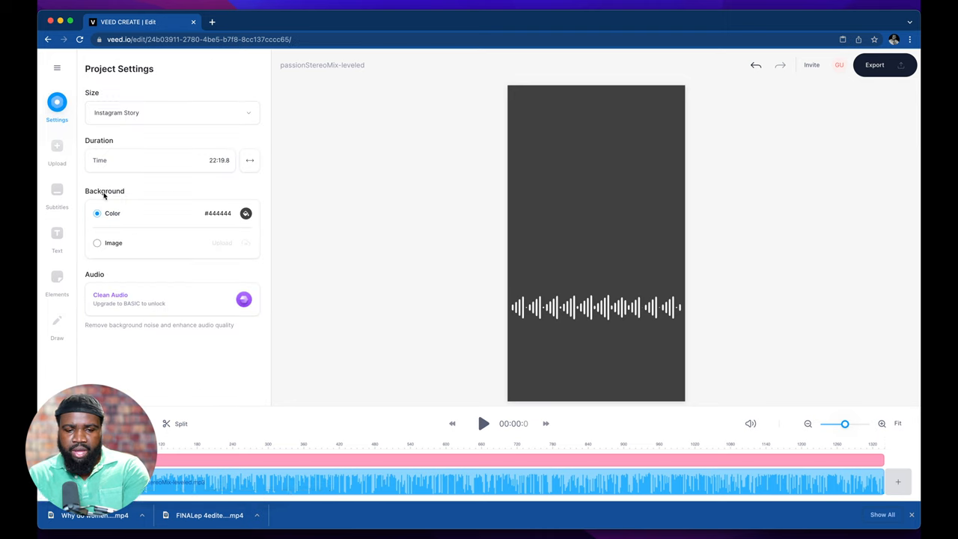
Step: Set the story background colour to bright green #1DC321 behind the white waveform
left_click(245, 212)
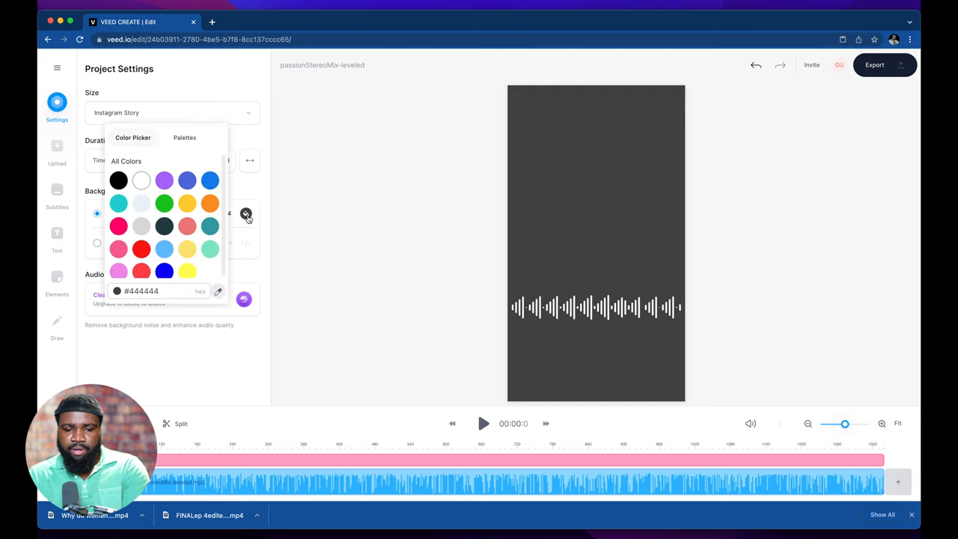
left_click(164, 204)
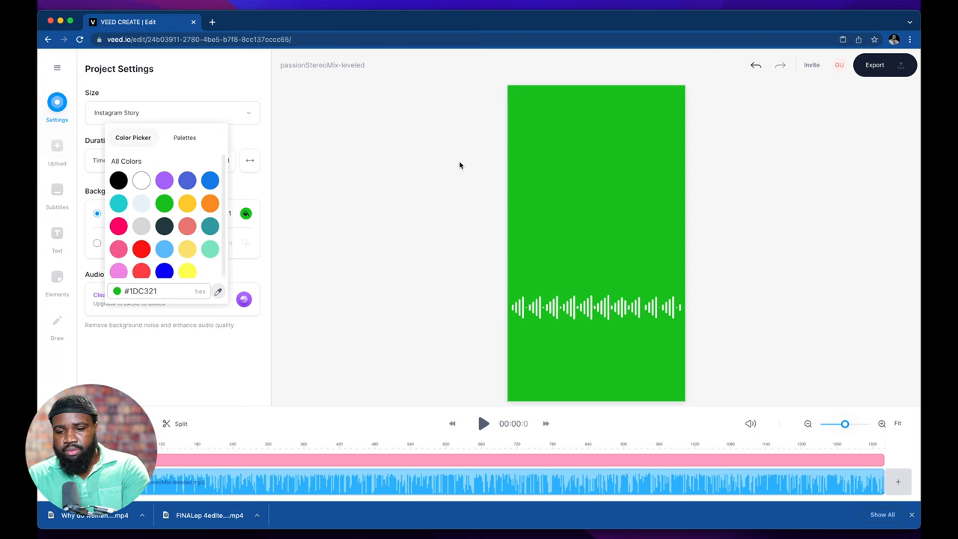
mouse_move(886, 76)
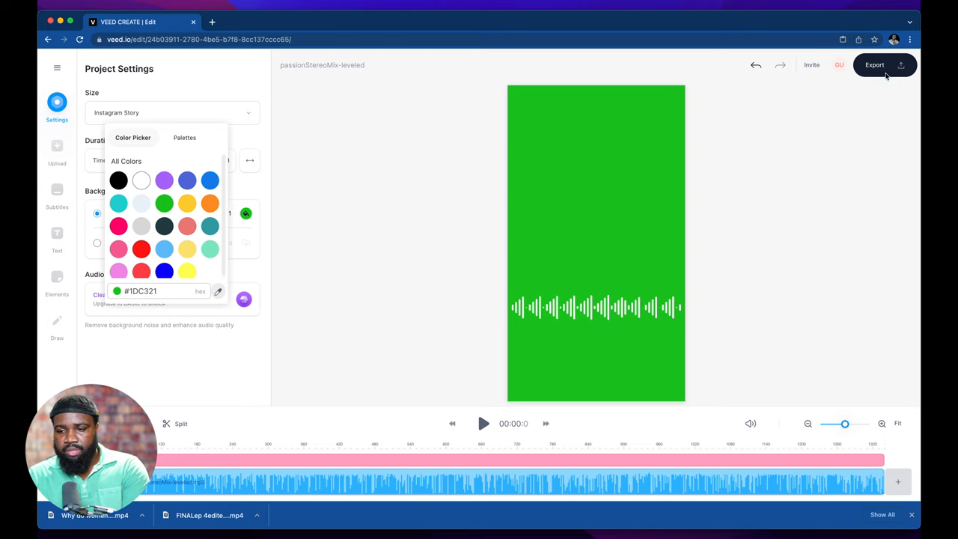
left_click(697, 144)
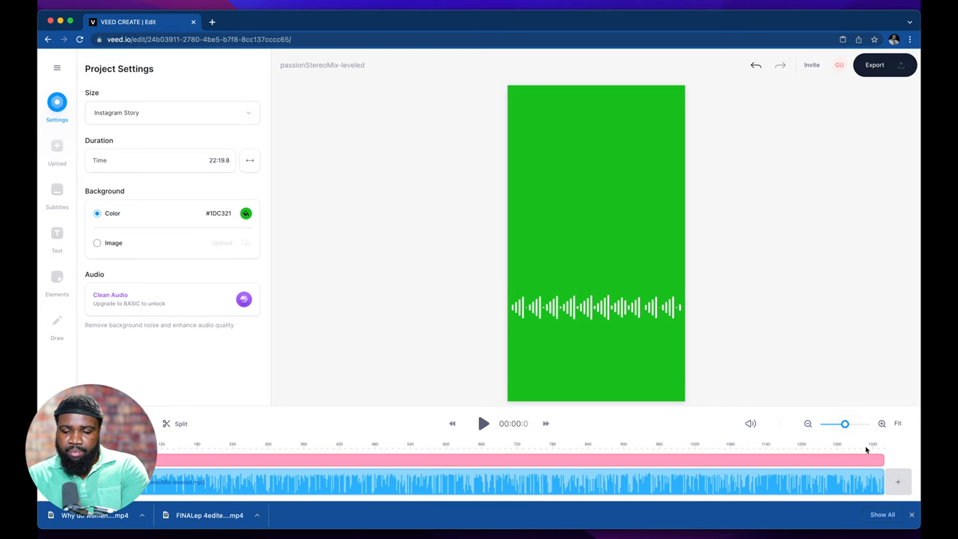
Step: Trim the sound wave clip and the audio track to end at about 5:28
left_click(596, 307)
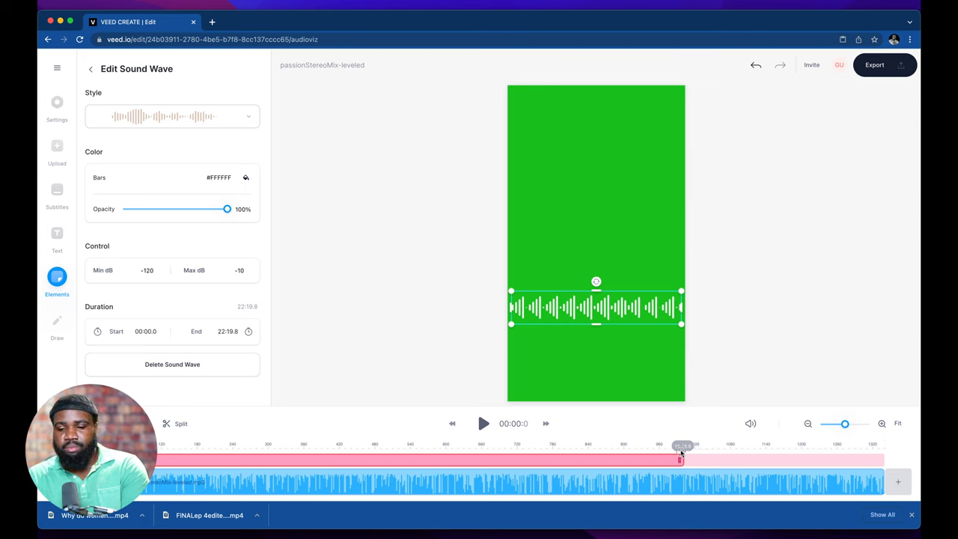
left_click_drag(681, 460, 476, 460)
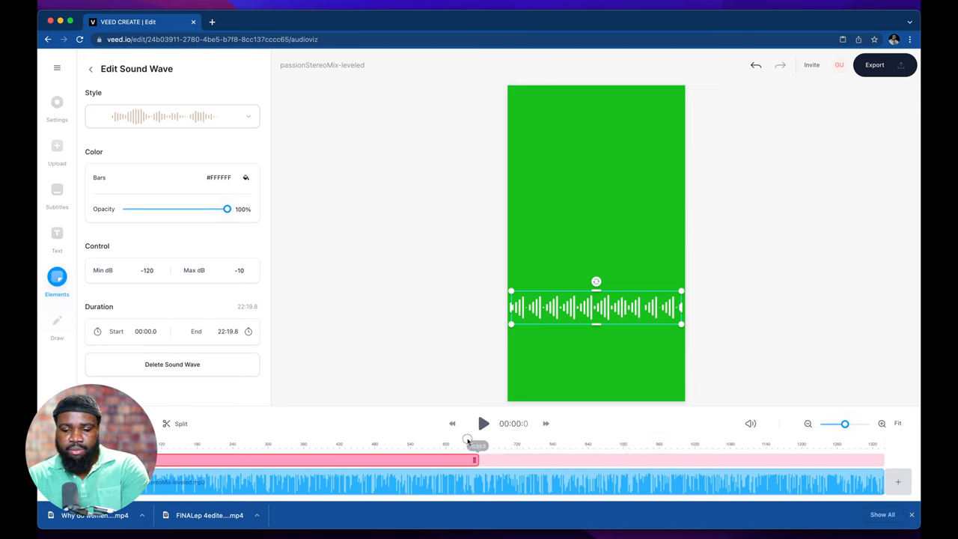
left_click_drag(476, 460, 452, 459)
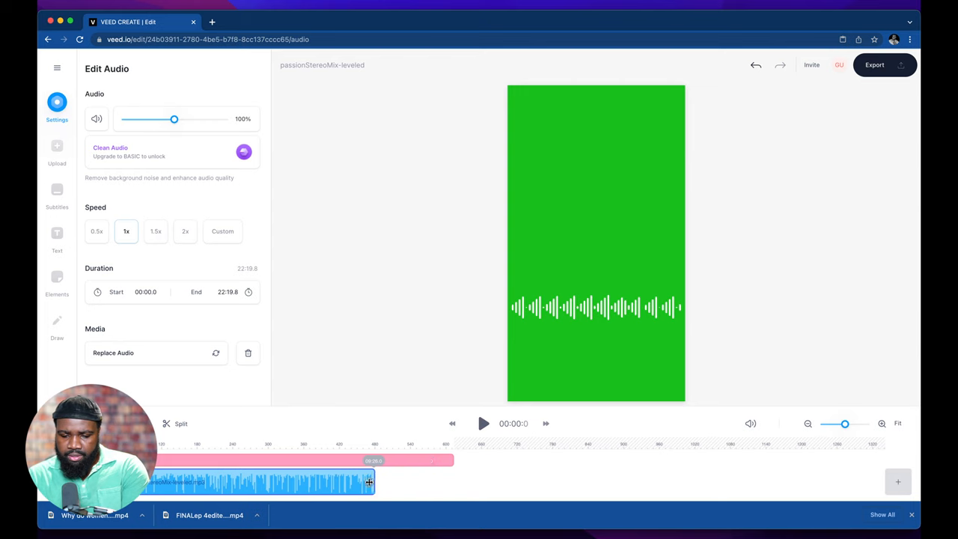
left_click_drag(366, 482, 309, 482)
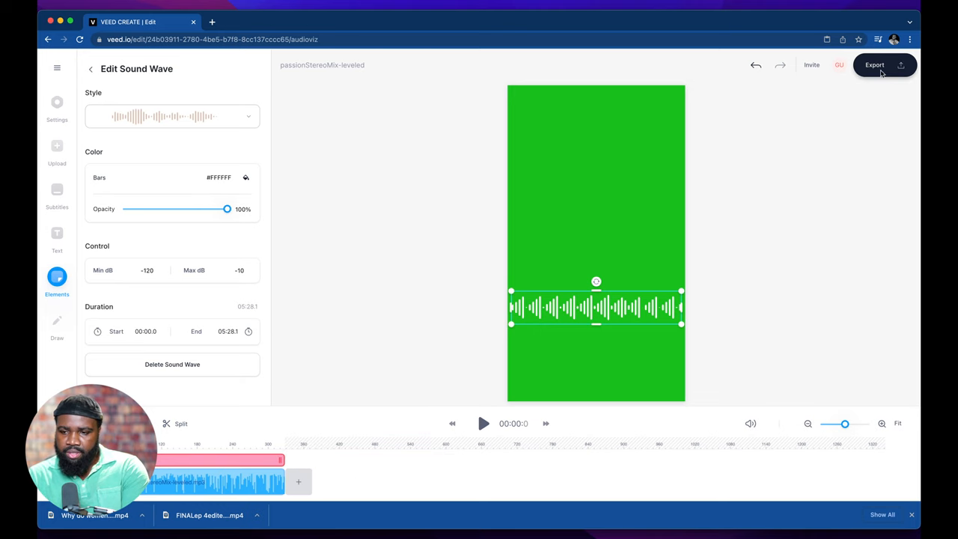
Step: Export the 5:28 green-screen waveform video and download it as an MP4
left_click(874, 65)
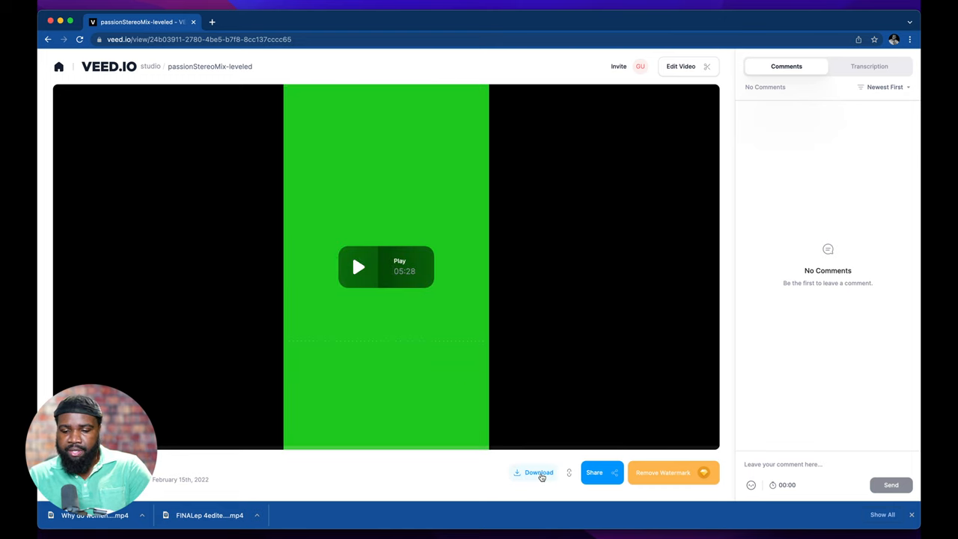
left_click(539, 474)
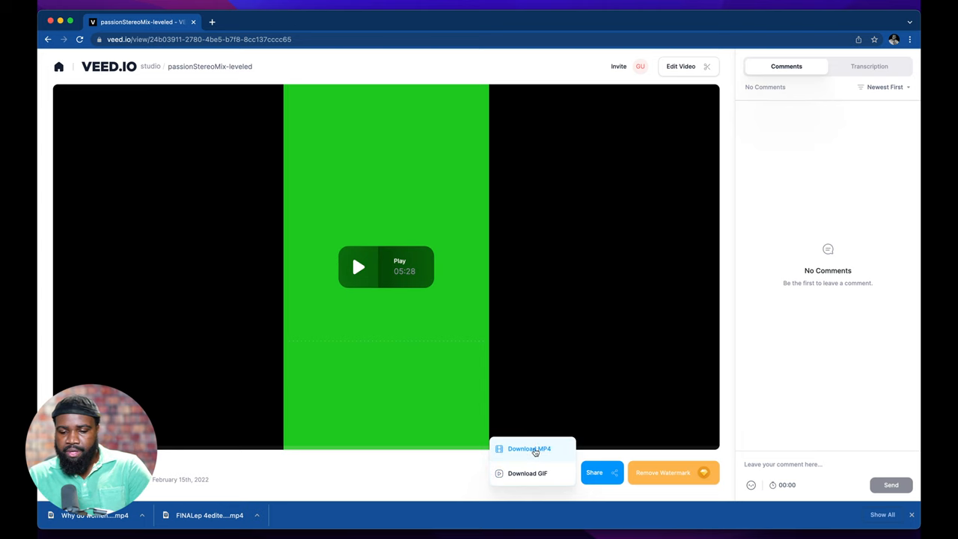
left_click(528, 449)
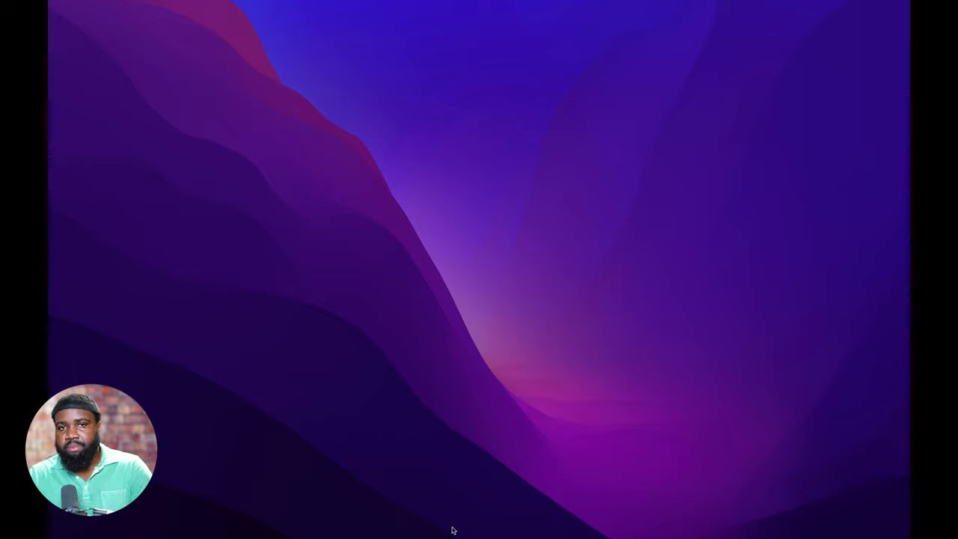
mouse_move(470, 437)
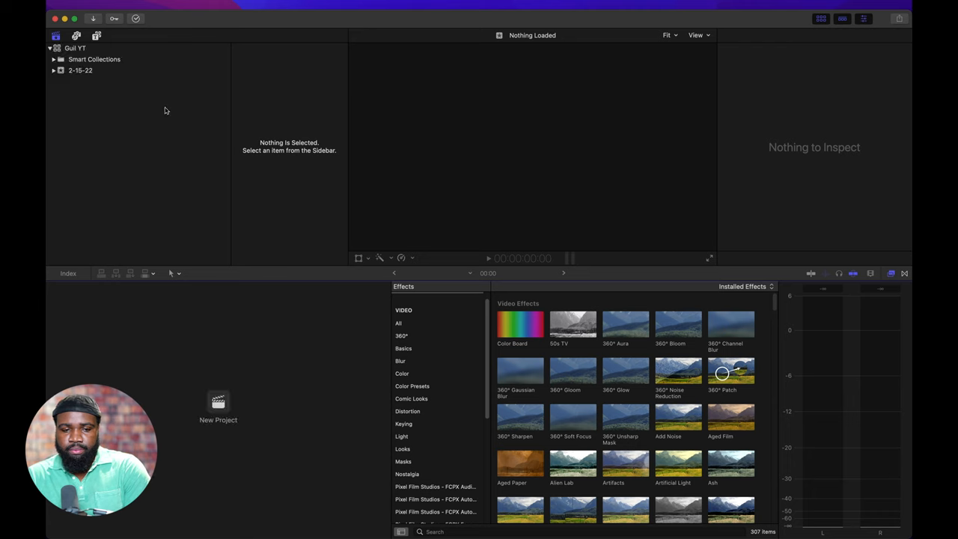
Step: Create the vertical 720x1280 project 'podcast clip' via File > New > Project
left_click(112, 18)
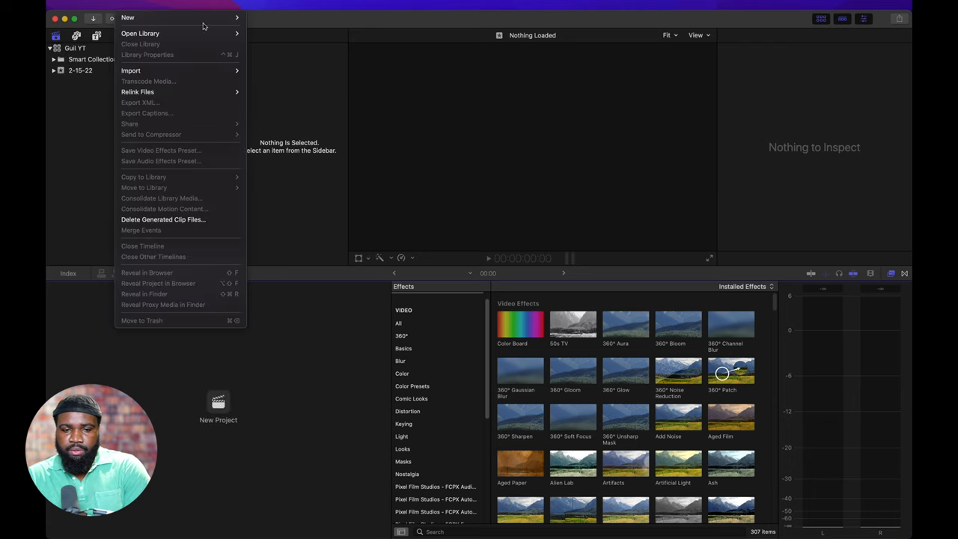
left_click(270, 24)
type("podcast clip")
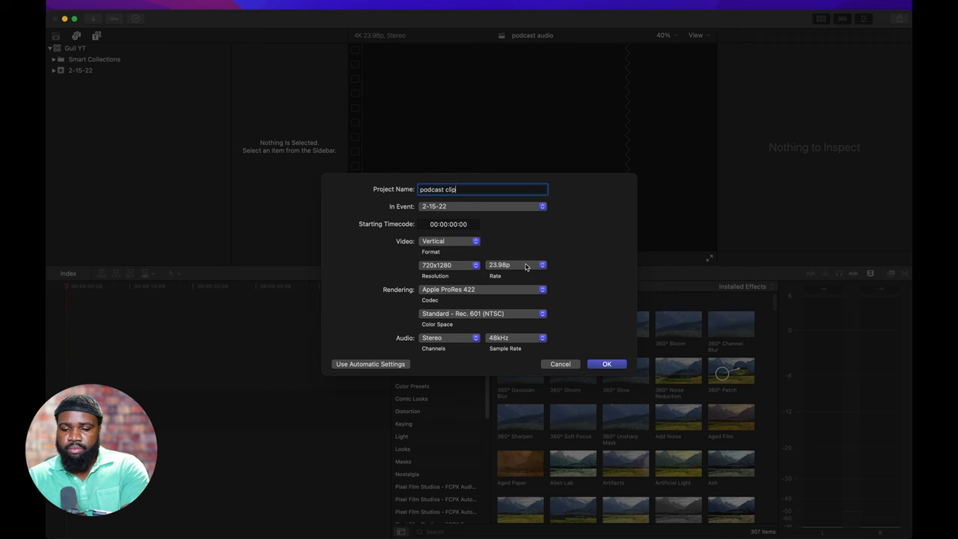
left_click(606, 364)
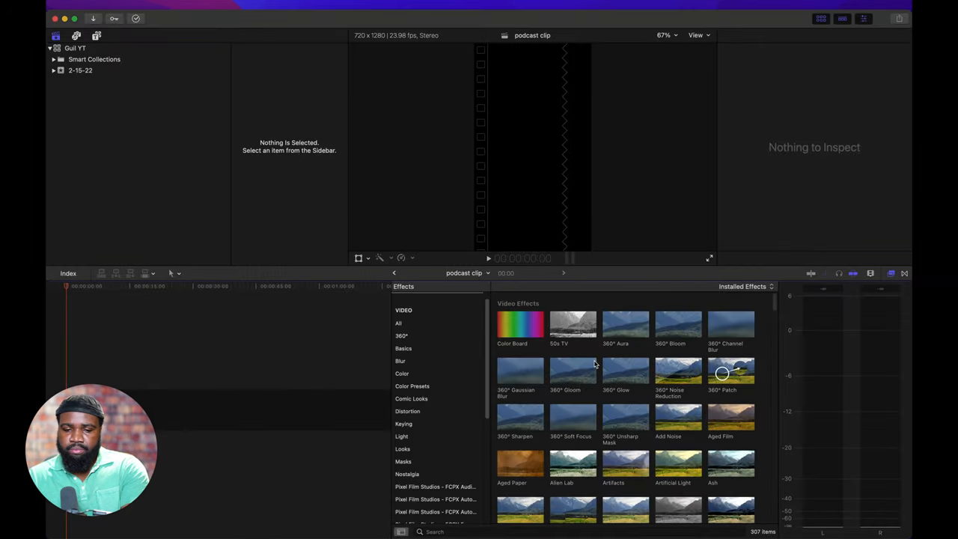
mouse_move(366, 470)
type("ga")
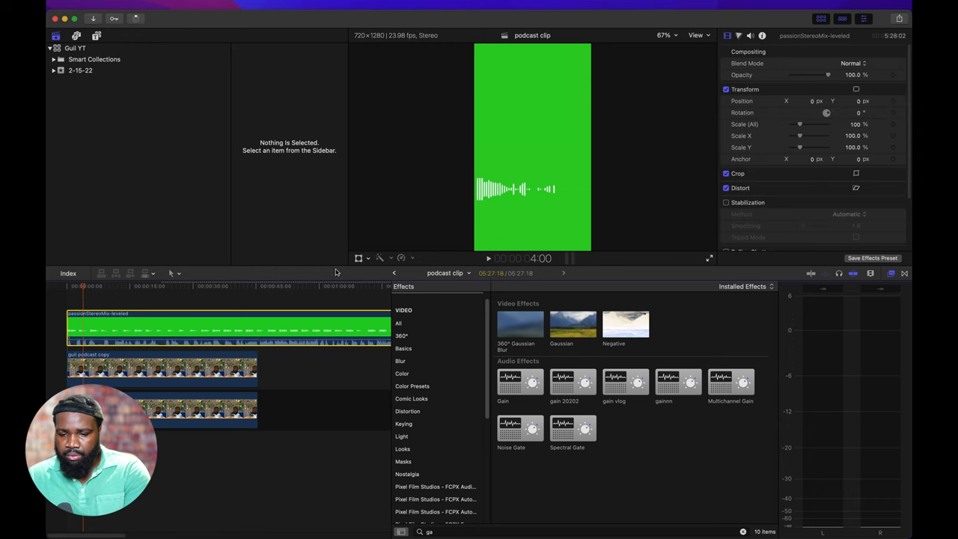
mouse_move(696, 455)
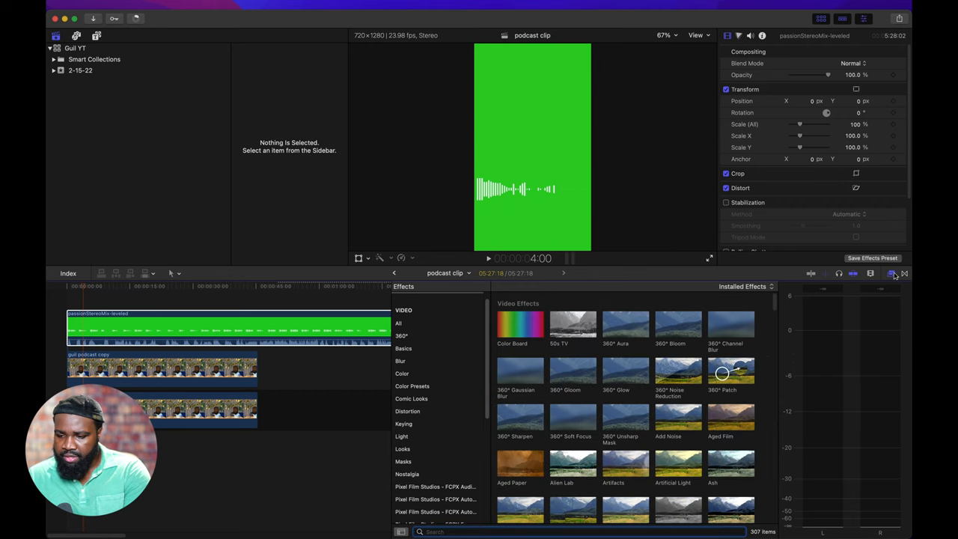
Step: Search the effects for 'ke' and apply the Keyer to the green waveform clip
type("key")
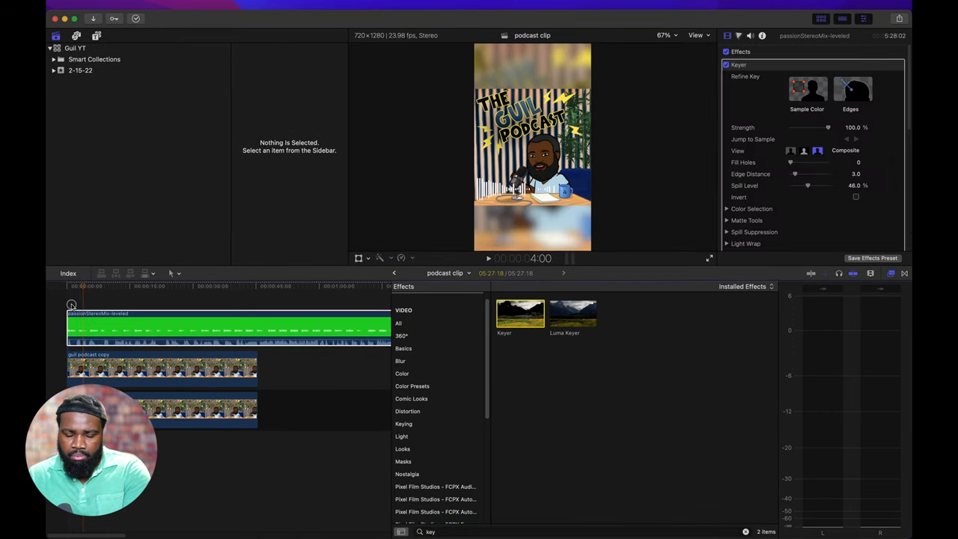
left_click(488, 258)
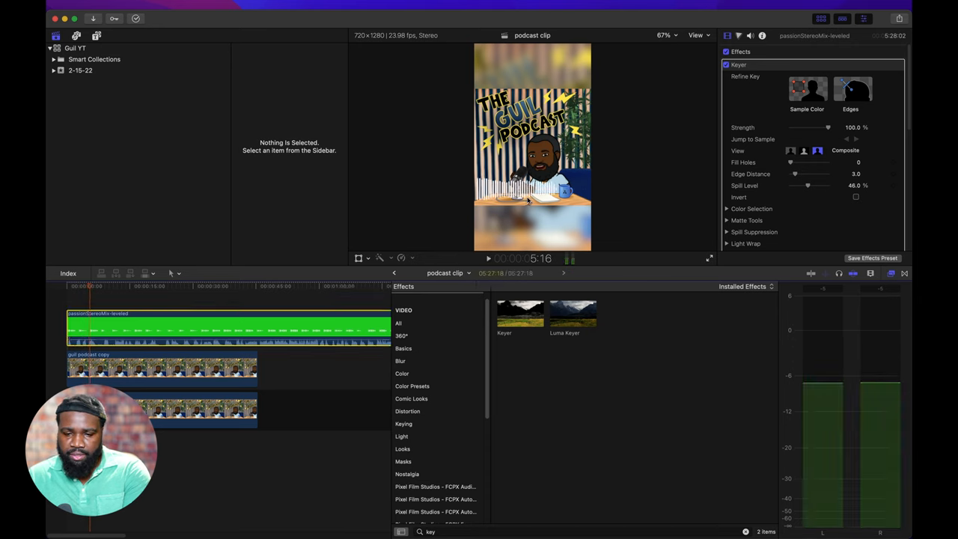
Step: Use Transform controls to drag the waveform toward the bottom of the frame
left_click(381, 257)
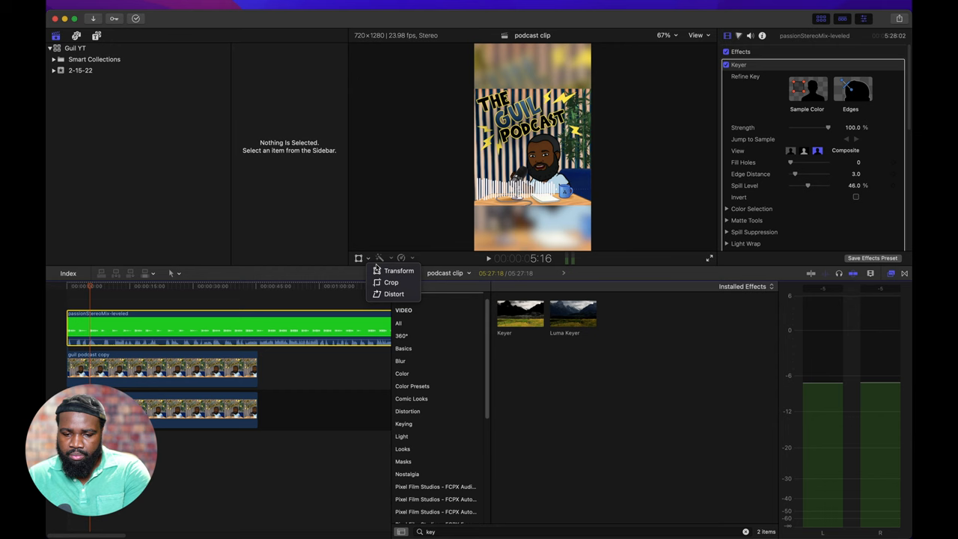
left_click(398, 270)
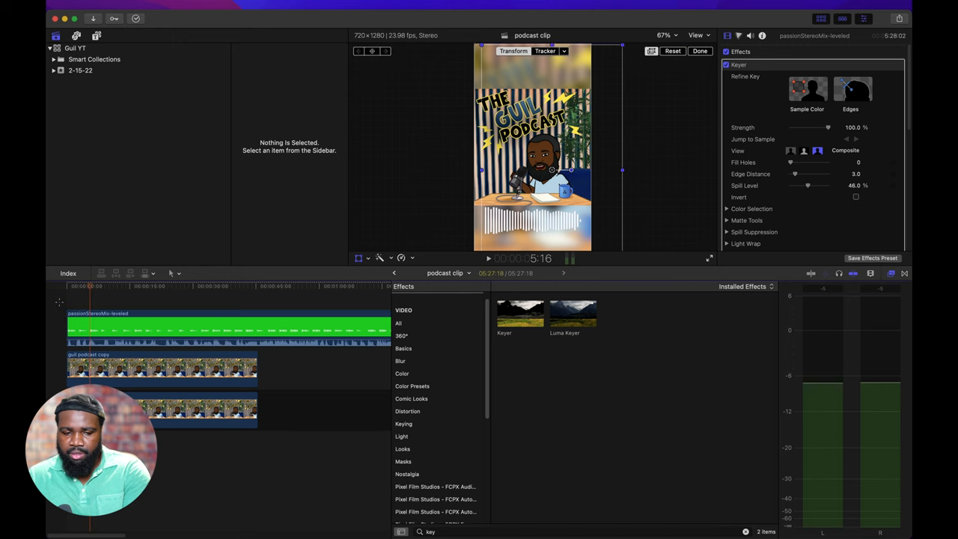
left_click(489, 257)
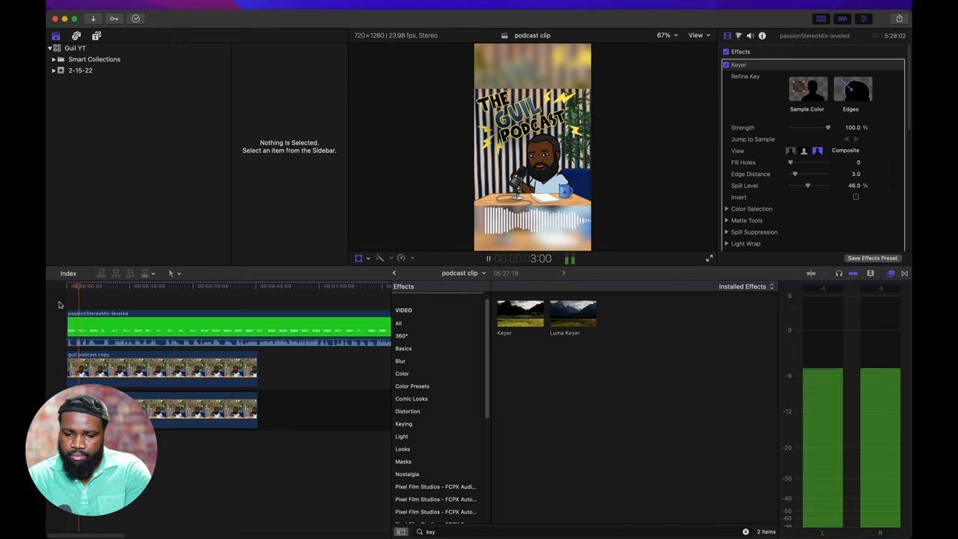